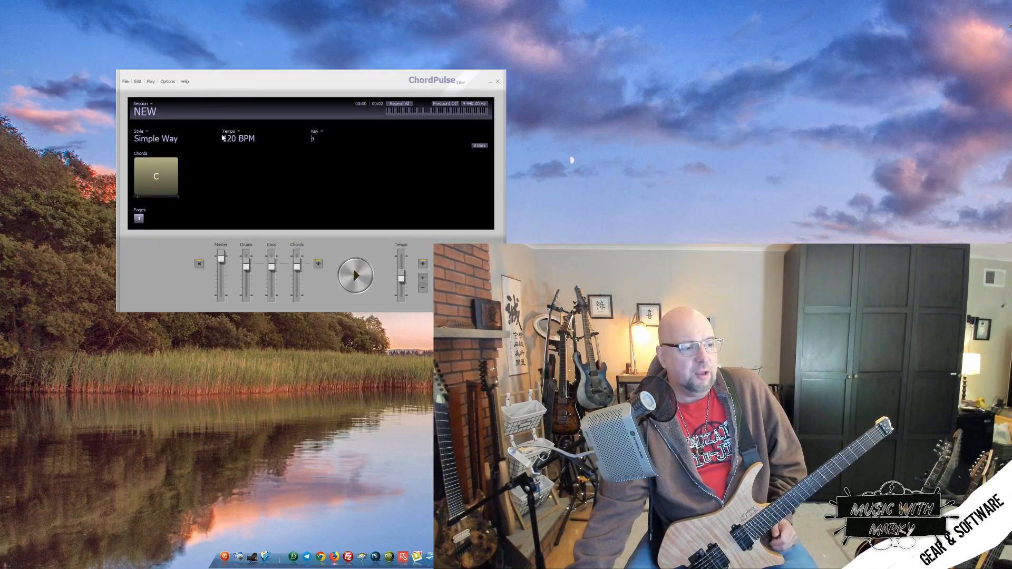
Step: Review the tempo choices and keep the default 120 BPM
{"action": "left_click", "coordinate": [237, 138]}
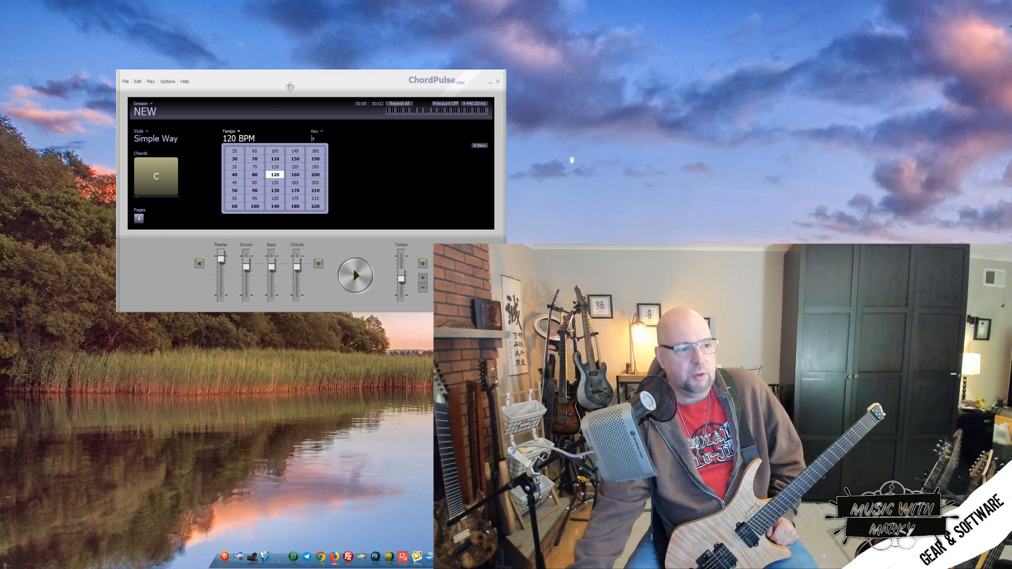
{"action": "left_click", "coordinate": [318, 132]}
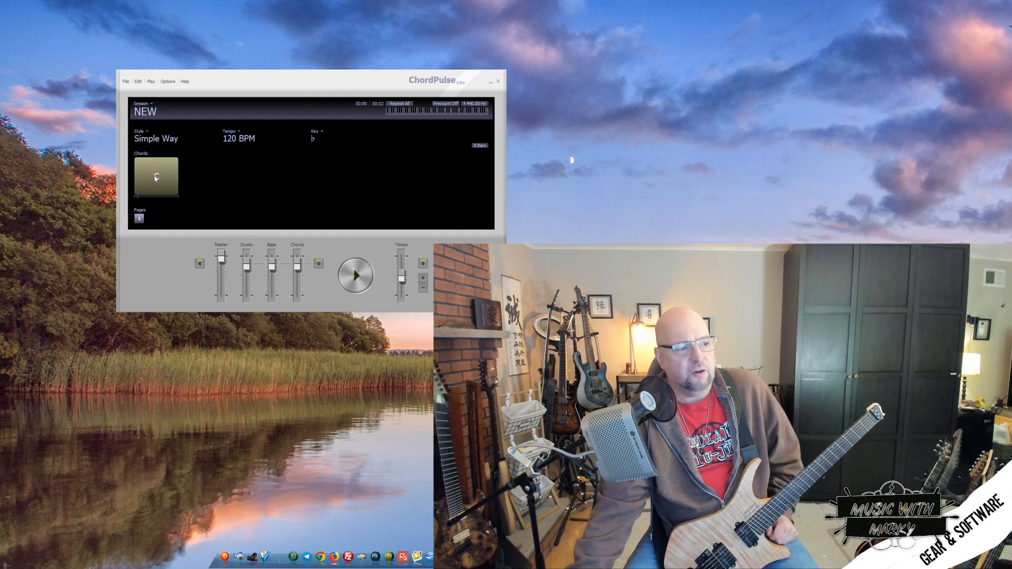
{"action": "mouse_move", "coordinate": [171, 217]}
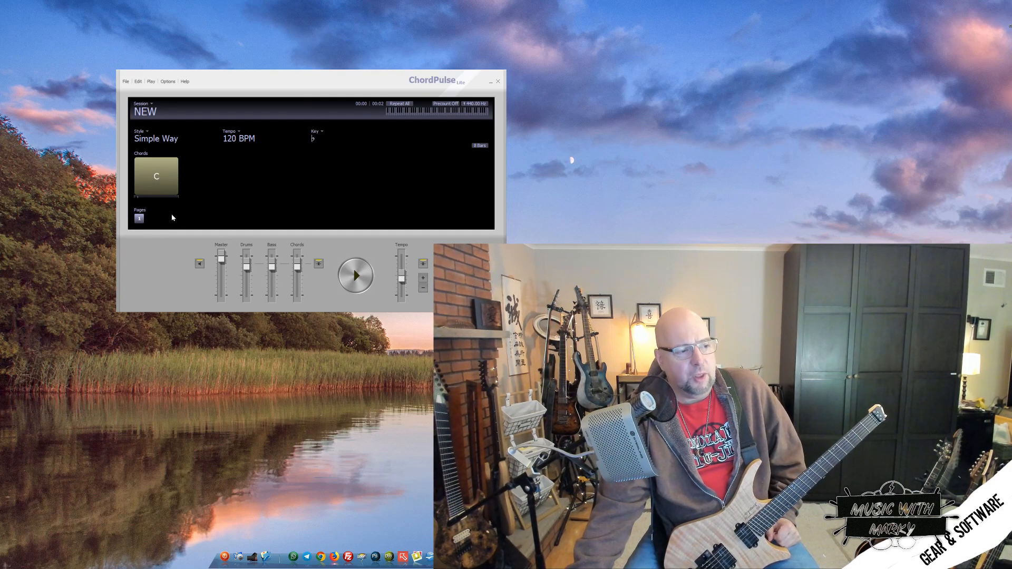
{"action": "left_click", "coordinate": [354, 275]}
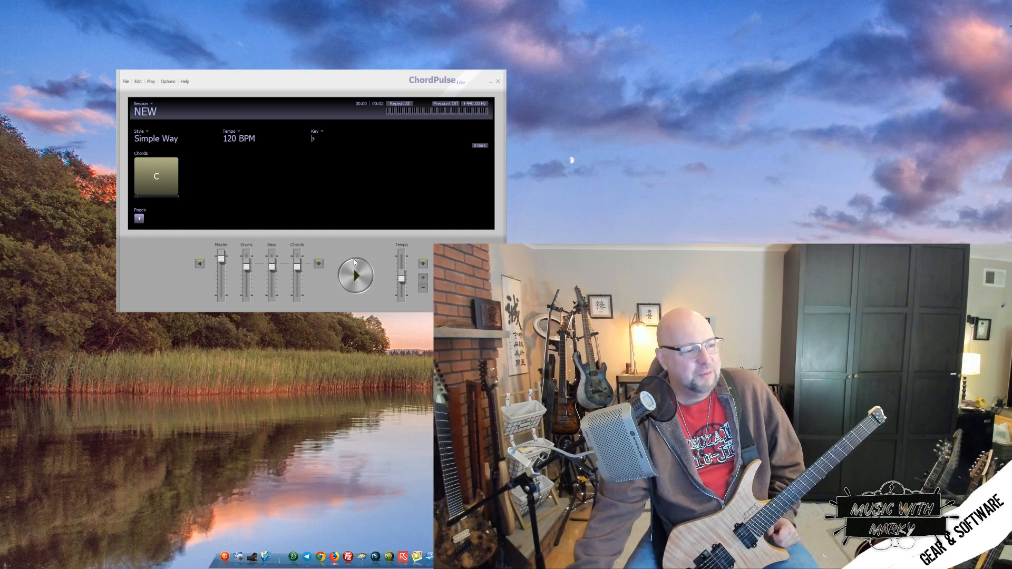
{"action": "mouse_move", "coordinate": [325, 131]}
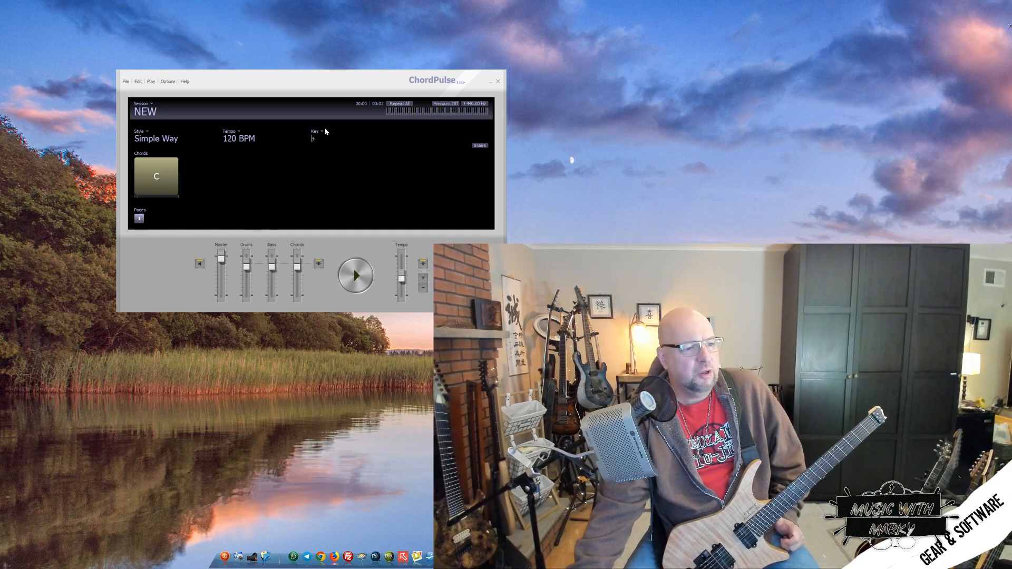
Step: Set the session key to sharps with a +1 shift (one sharp)
{"action": "left_click", "coordinate": [316, 130]}
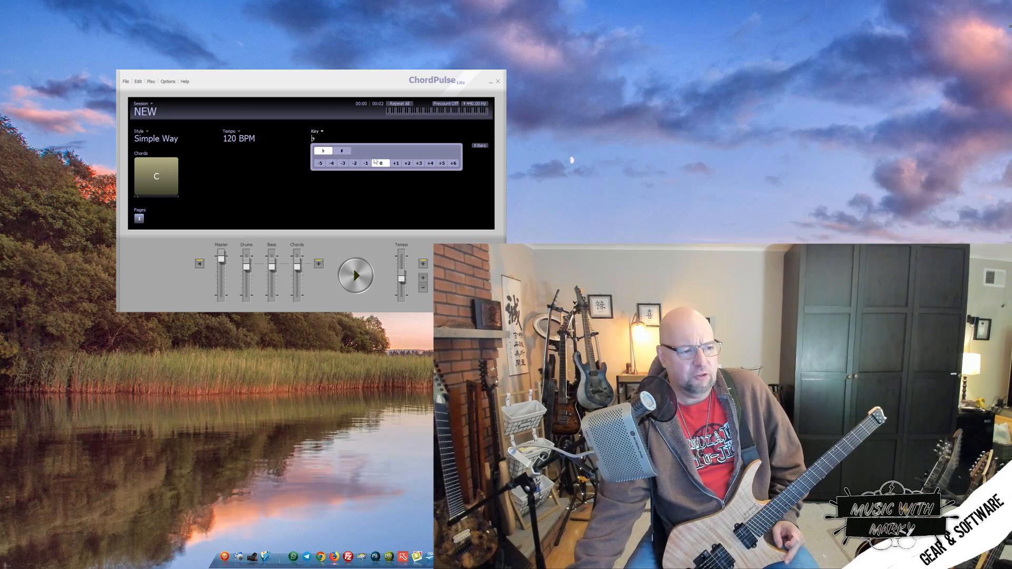
{"action": "left_click", "coordinate": [341, 151]}
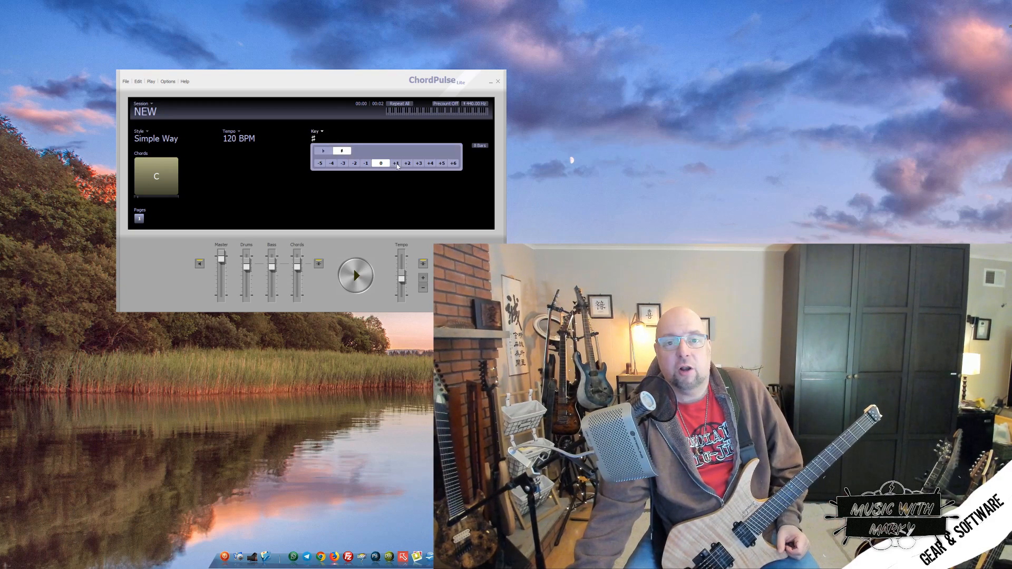
{"action": "left_click", "coordinate": [395, 162]}
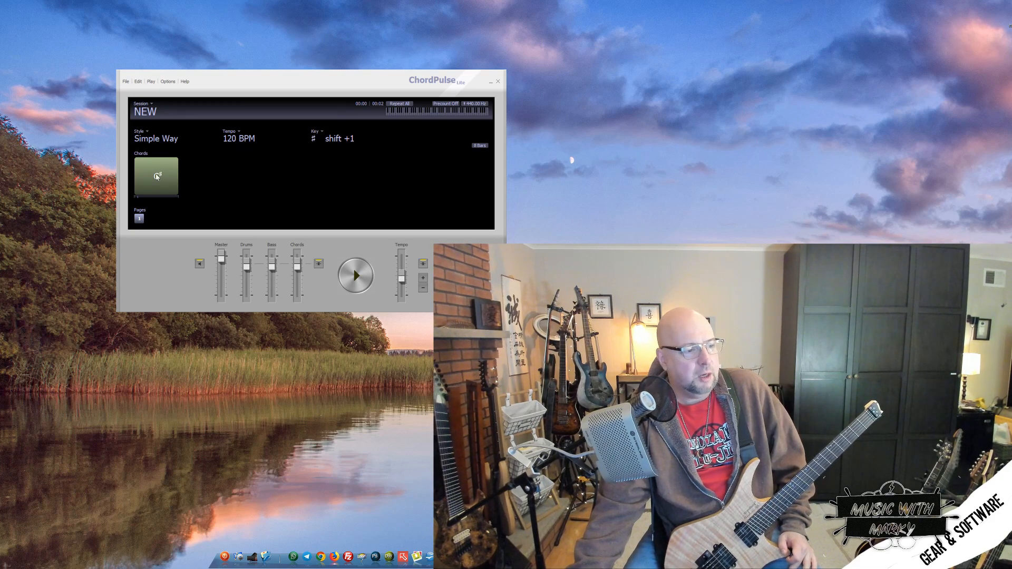
Step: Build the chord progression Em, C, G, D and audition it briefly
{"action": "left_click", "coordinate": [156, 176]}
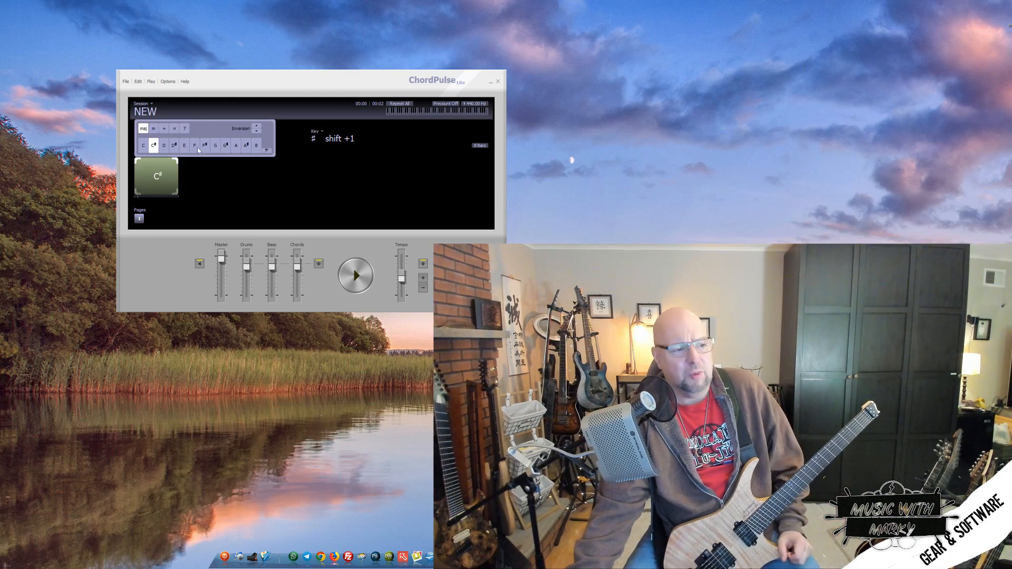
{"action": "left_click", "coordinate": [183, 144]}
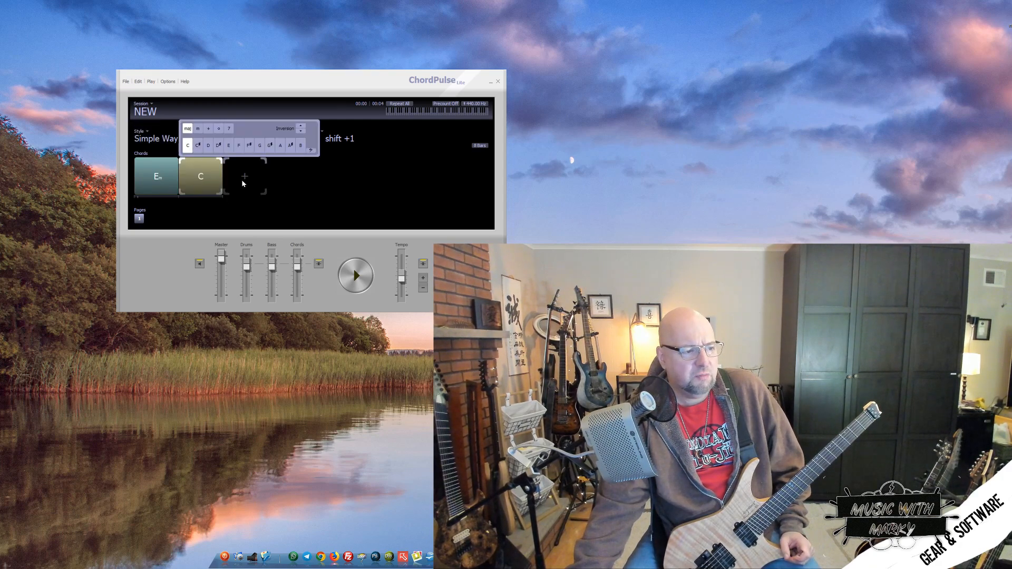
{"action": "left_click", "coordinate": [243, 176]}
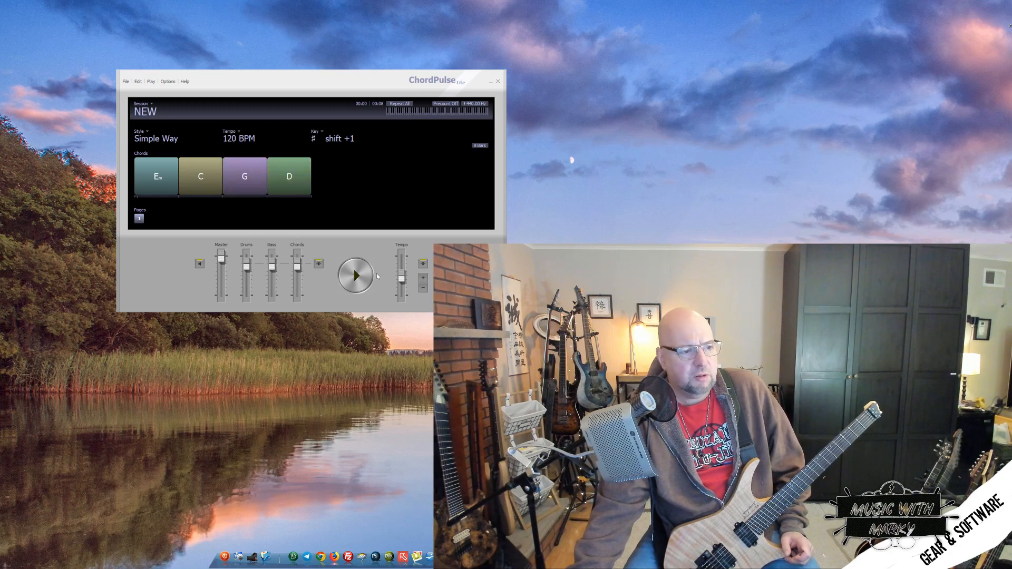
{"action": "left_click", "coordinate": [355, 275]}
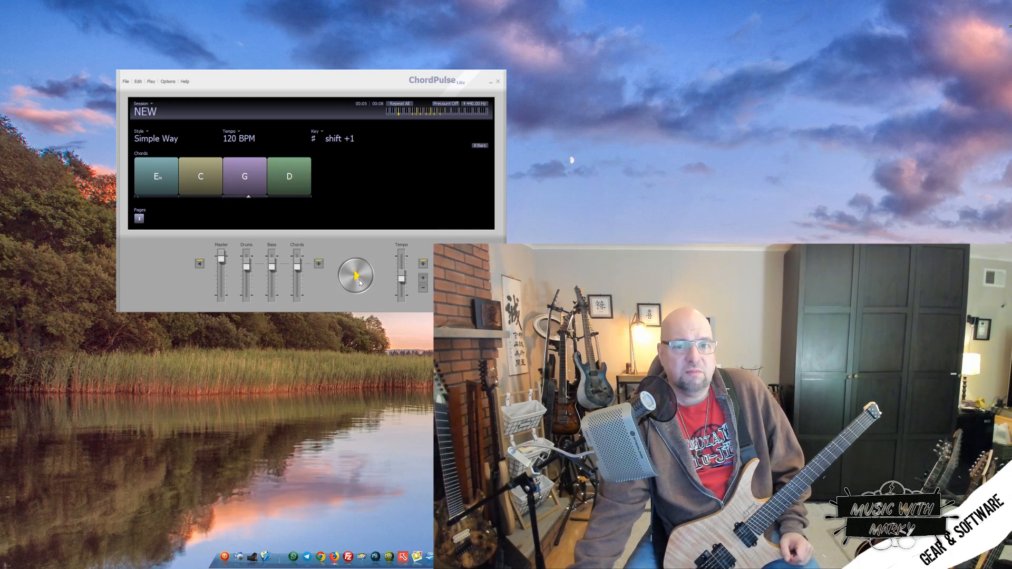
{"action": "left_click", "coordinate": [354, 275]}
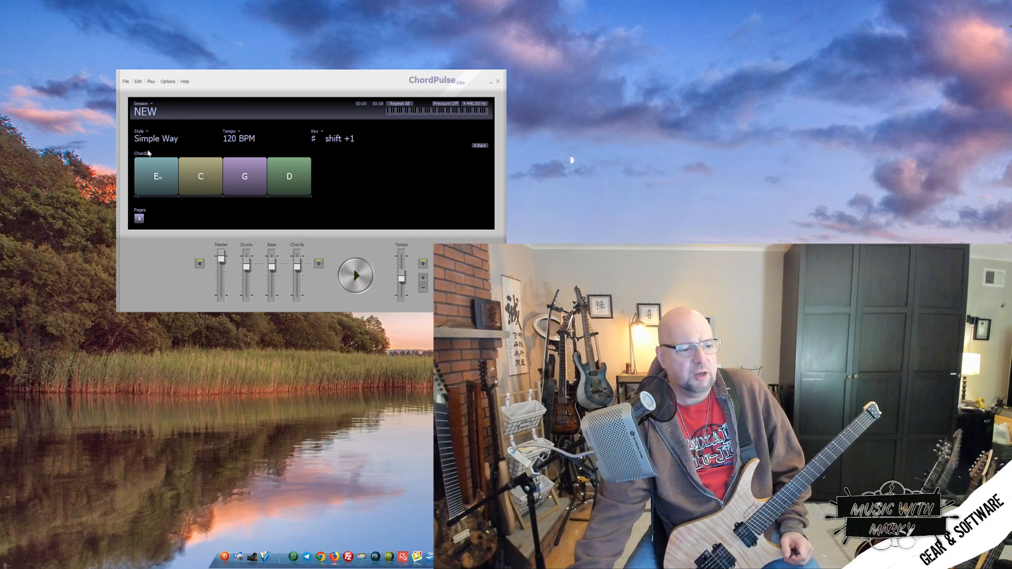
Step: Try Rock & Roll, settle on the Airy Rock style, and lower the chords volume
{"action": "left_click", "coordinate": [155, 138]}
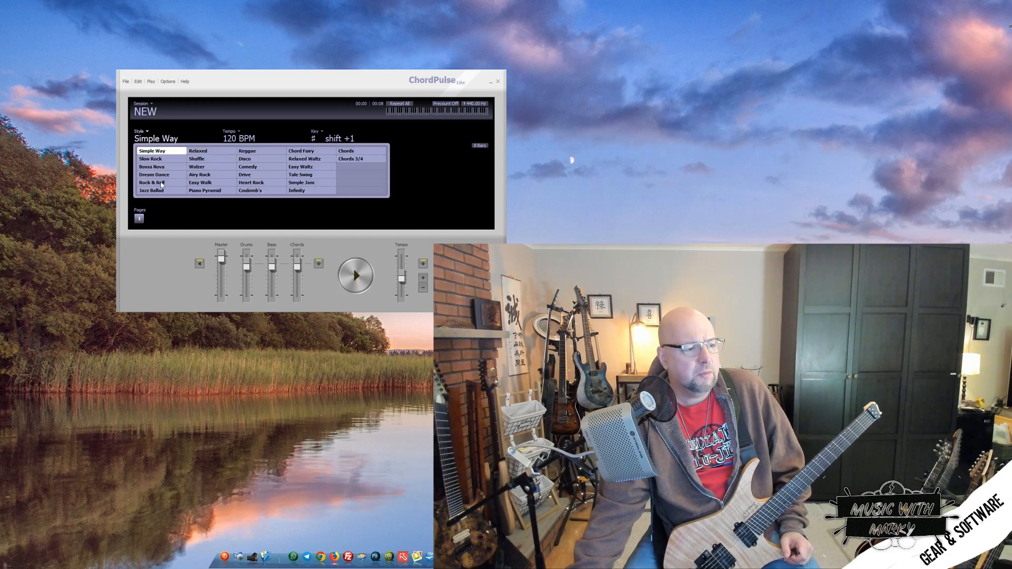
{"action": "left_click", "coordinate": [151, 182]}
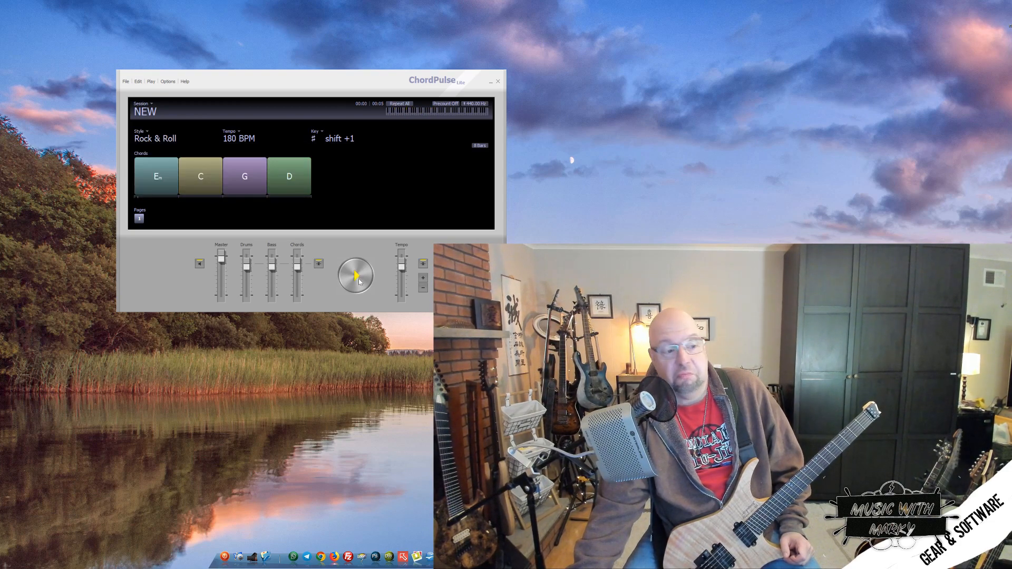
{"action": "left_click", "coordinate": [140, 131]}
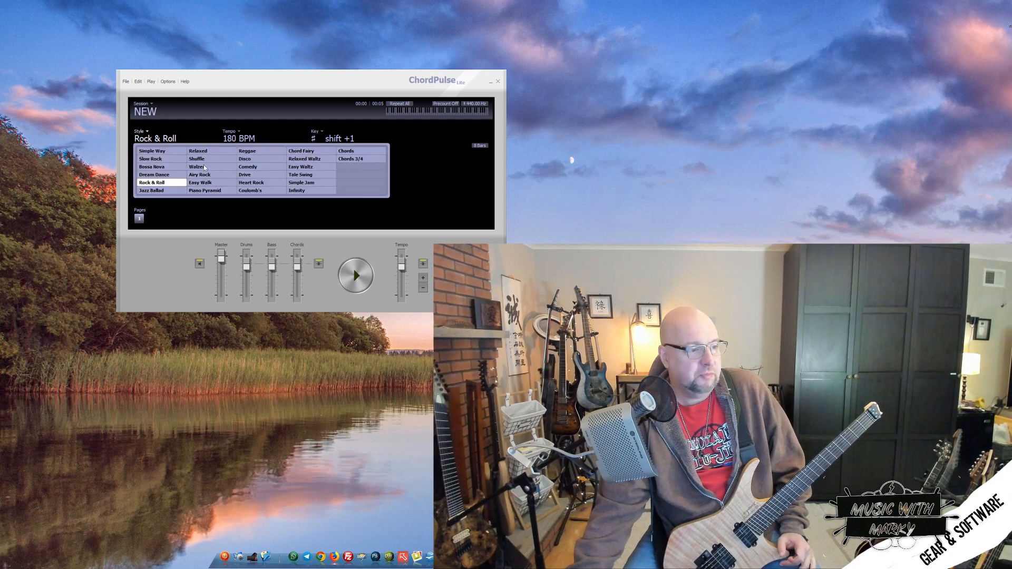
{"action": "left_click", "coordinate": [200, 174]}
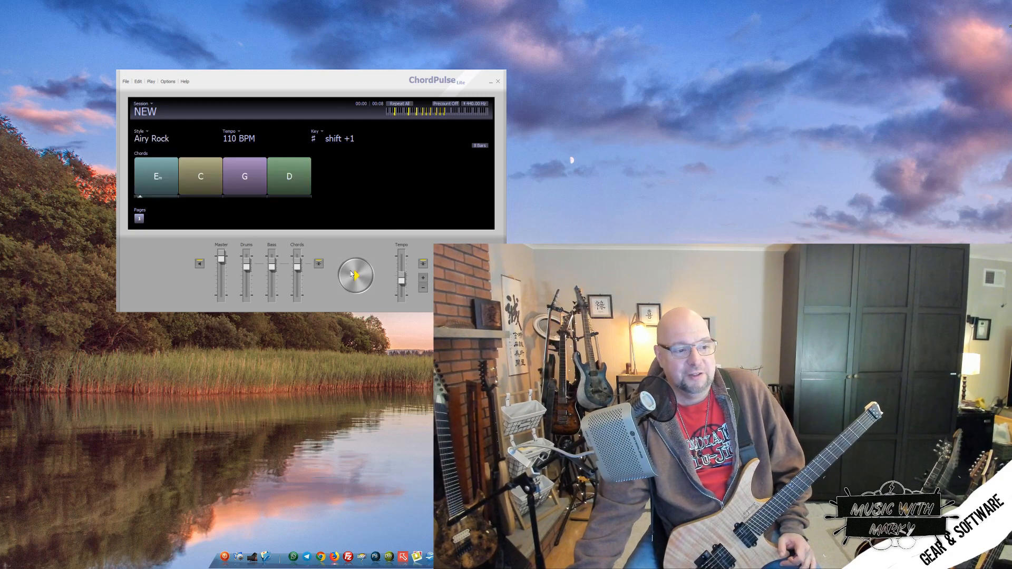
{"action": "left_click", "coordinate": [354, 275]}
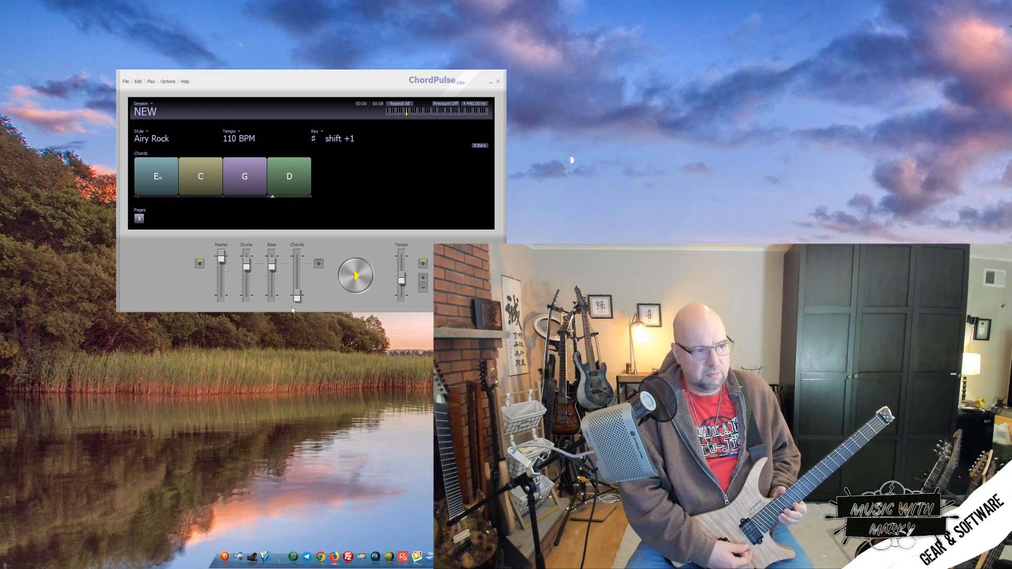
Step: Set the tempo to 160 BPM and play the progression at that speed
{"action": "left_click", "coordinate": [354, 275]}
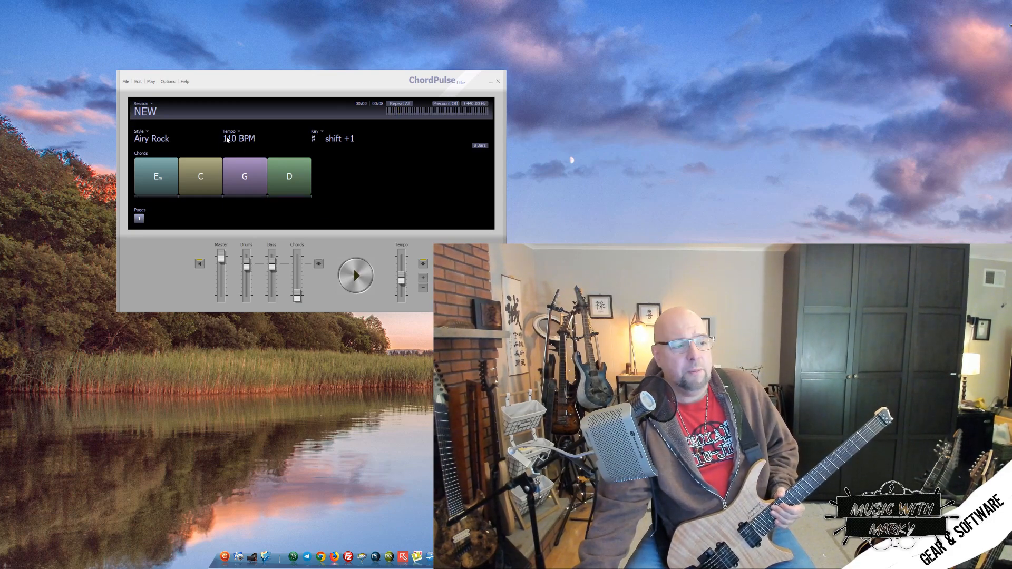
{"action": "left_click", "coordinate": [231, 132]}
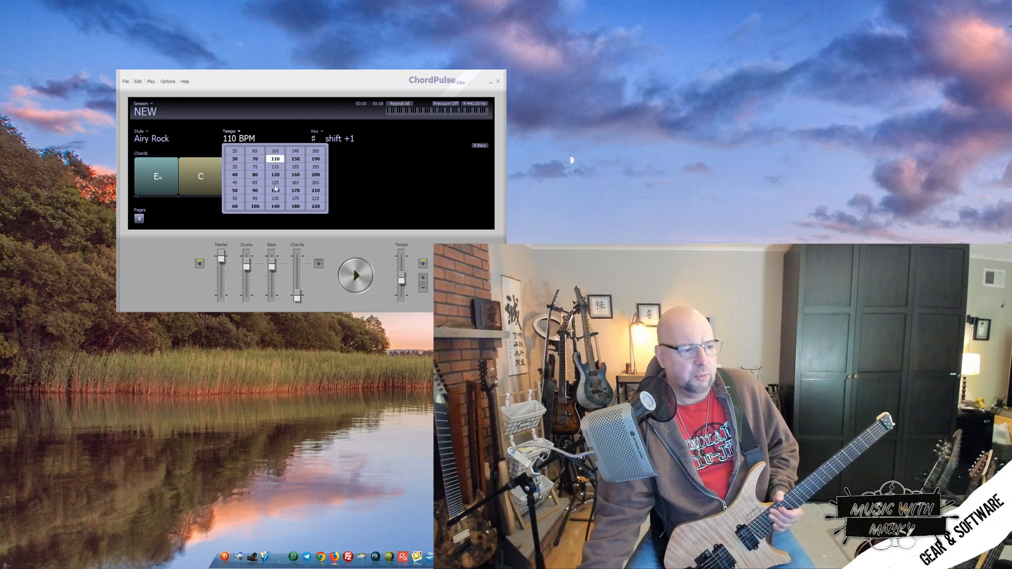
{"action": "left_click", "coordinate": [295, 174]}
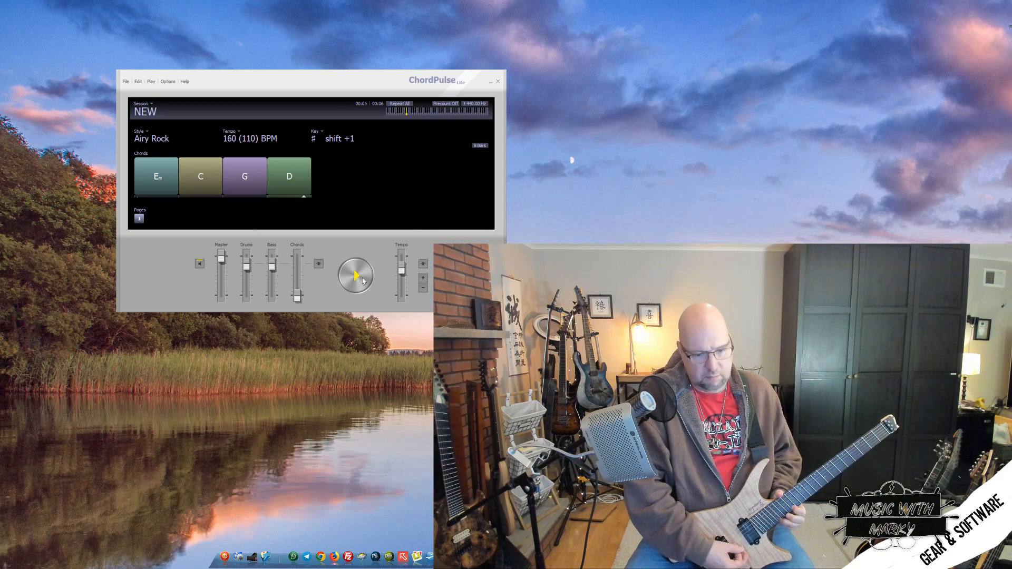
{"action": "left_click", "coordinate": [354, 275]}
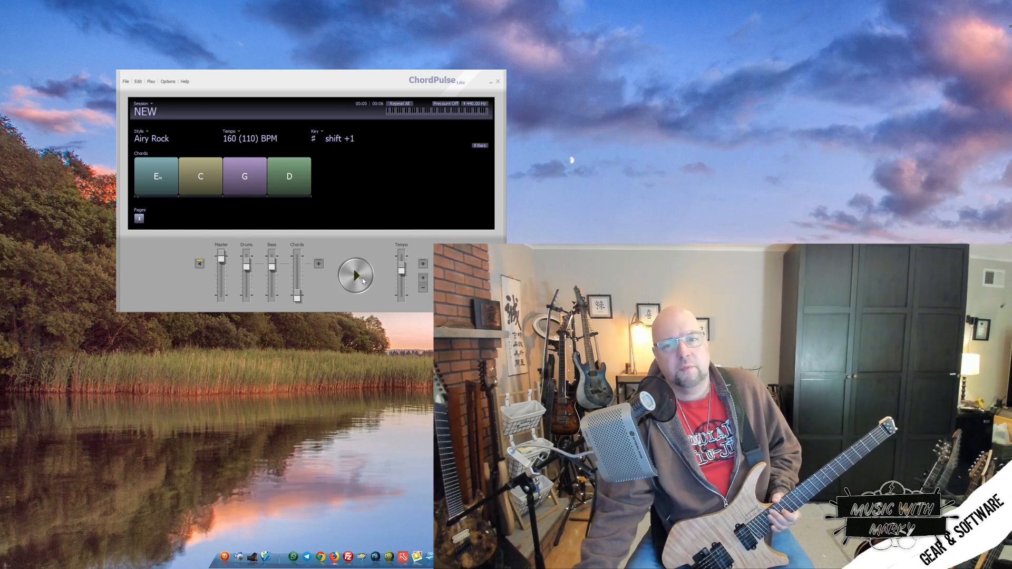